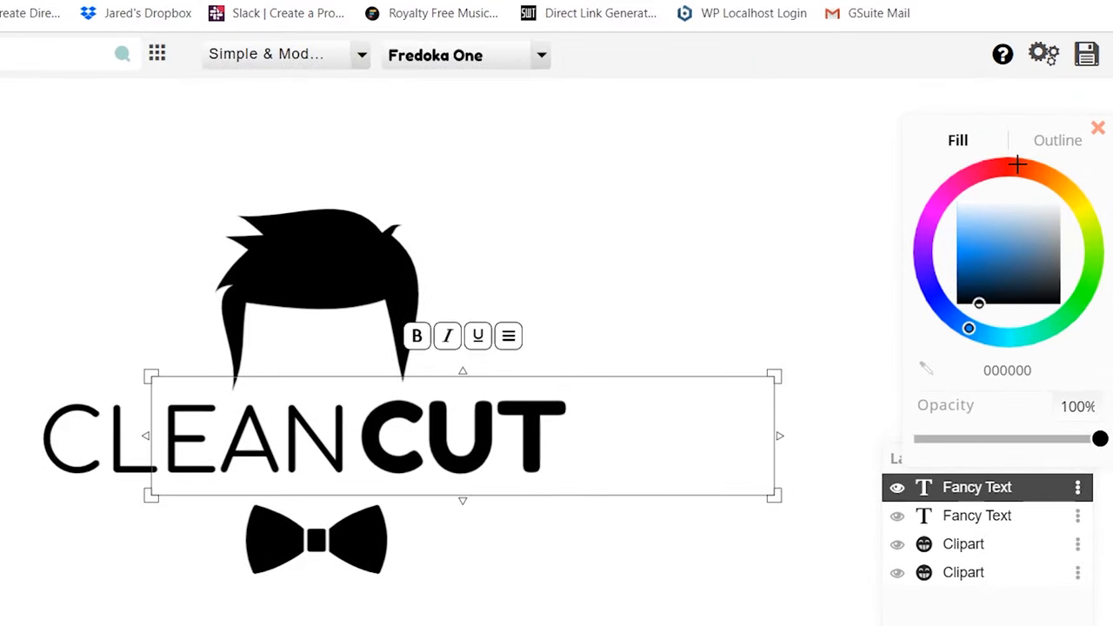
Step: Set the fill of the word CUT to a dark blue, leaving CLEAN black
click(1094, 298)
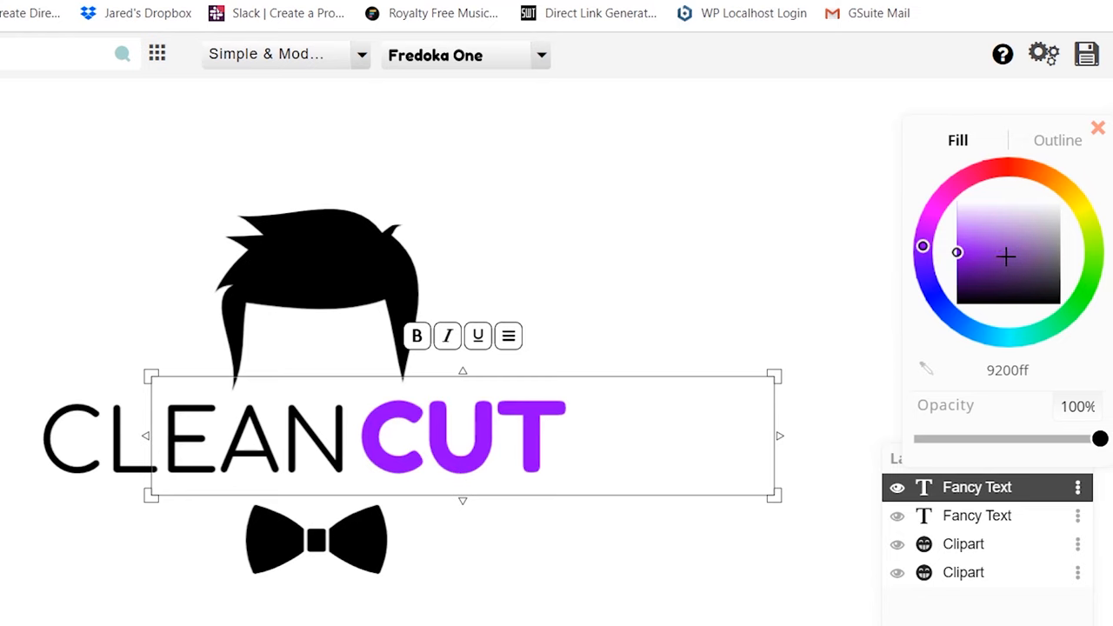
click(999, 285)
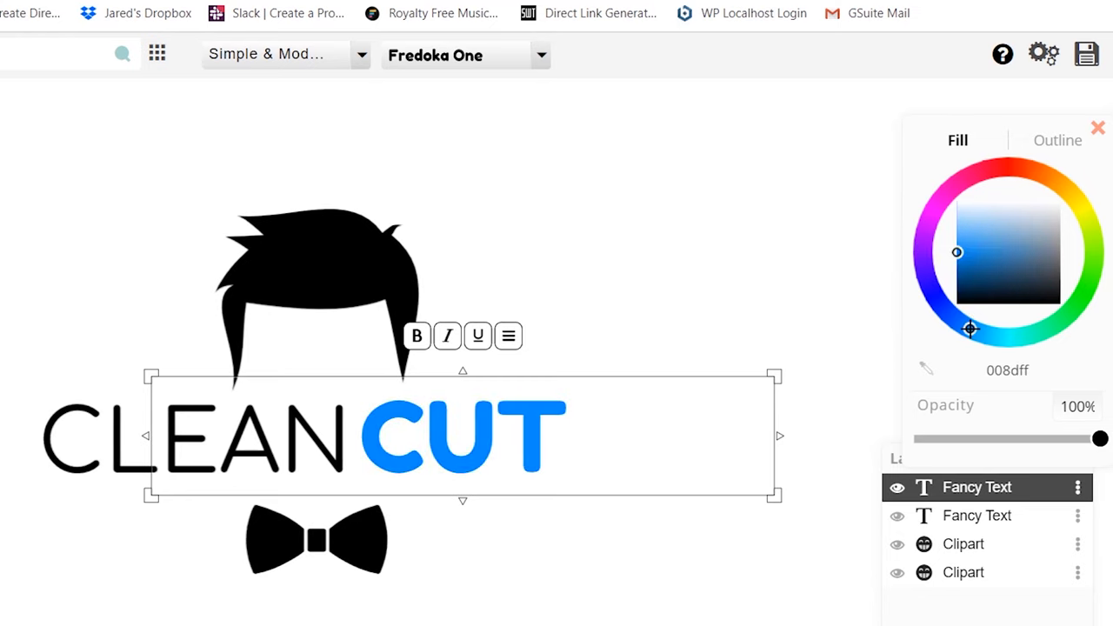
click(963, 324)
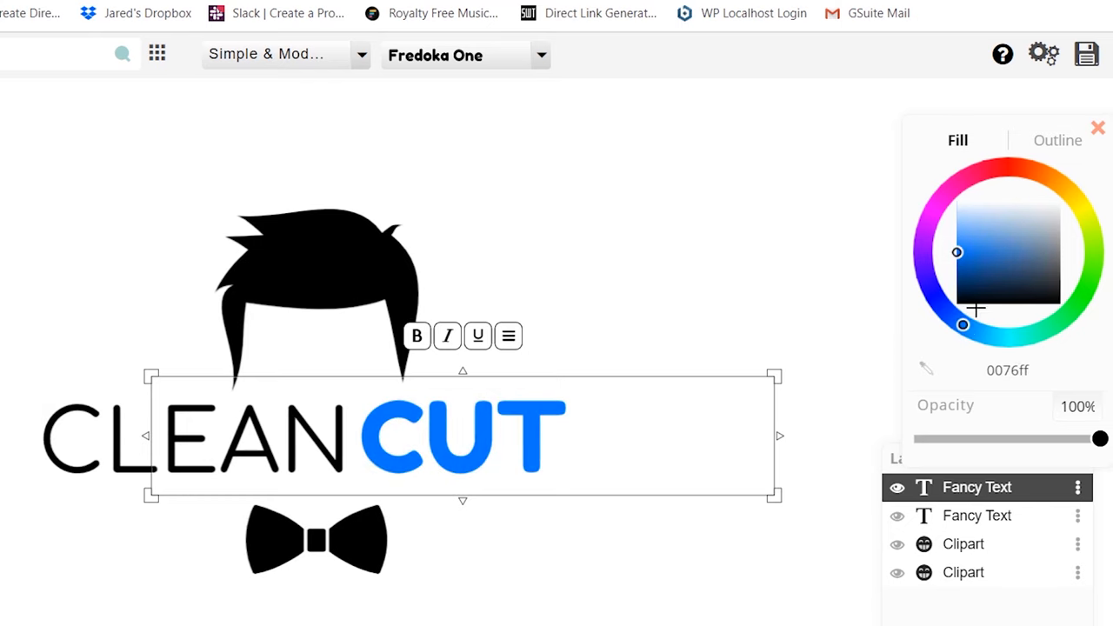
click(1012, 276)
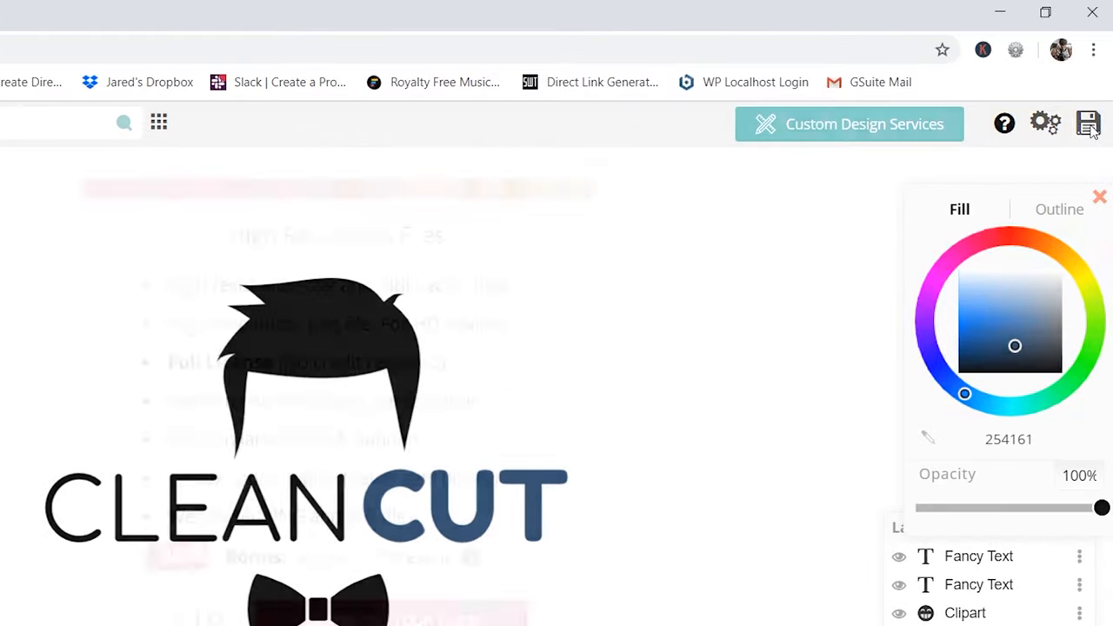
Step: Save the logo and choose the free low-resolution PNG download
click(1088, 123)
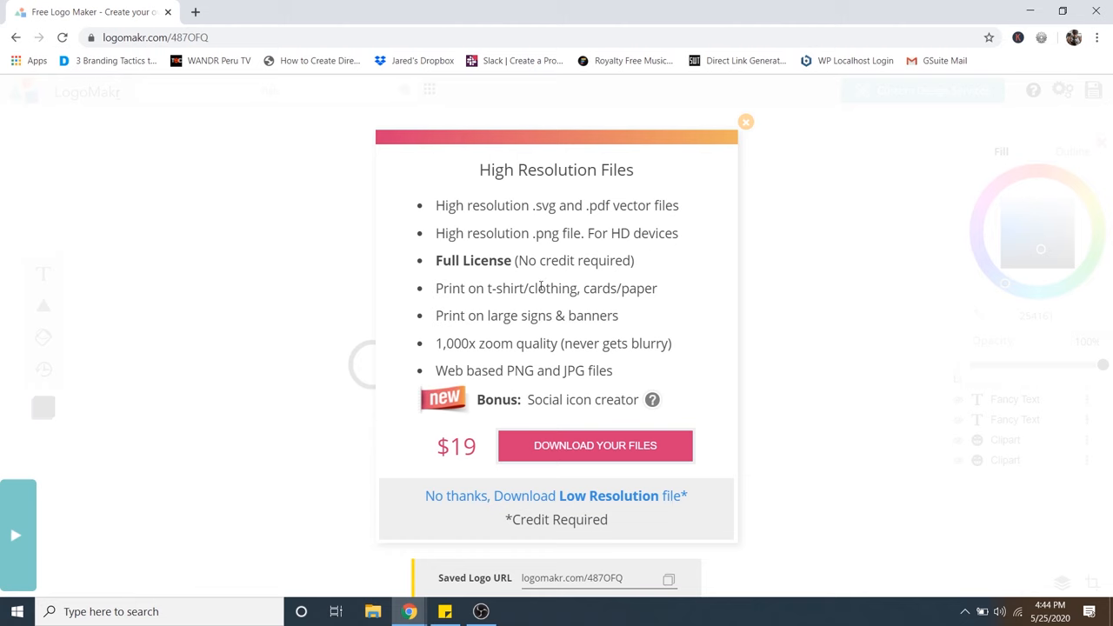
mouse_move(477, 396)
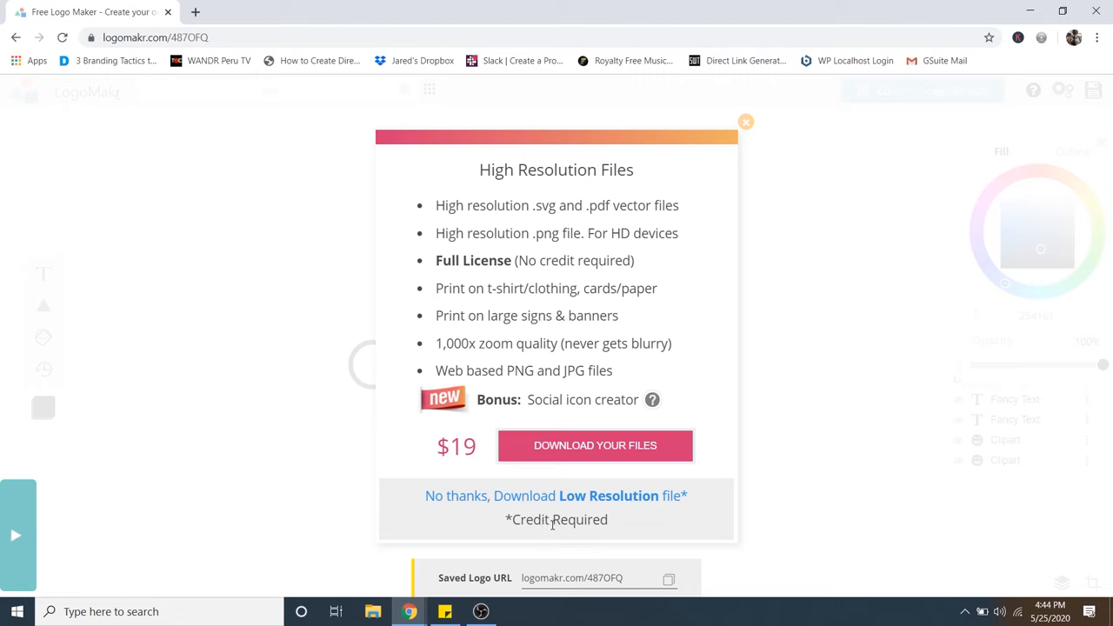
mouse_move(552, 521)
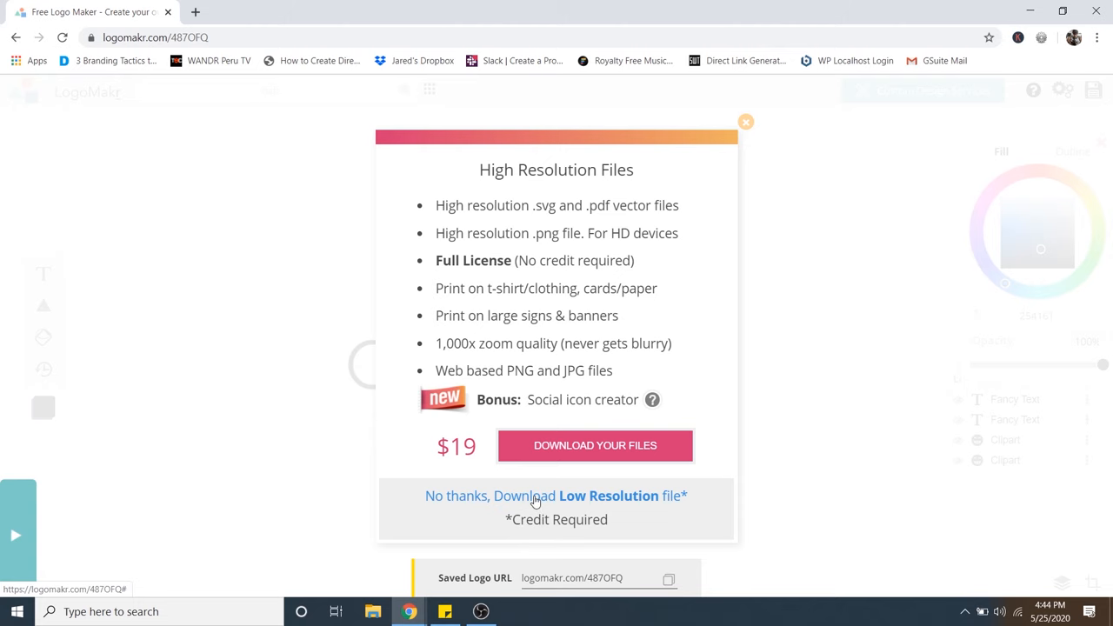
click(556, 496)
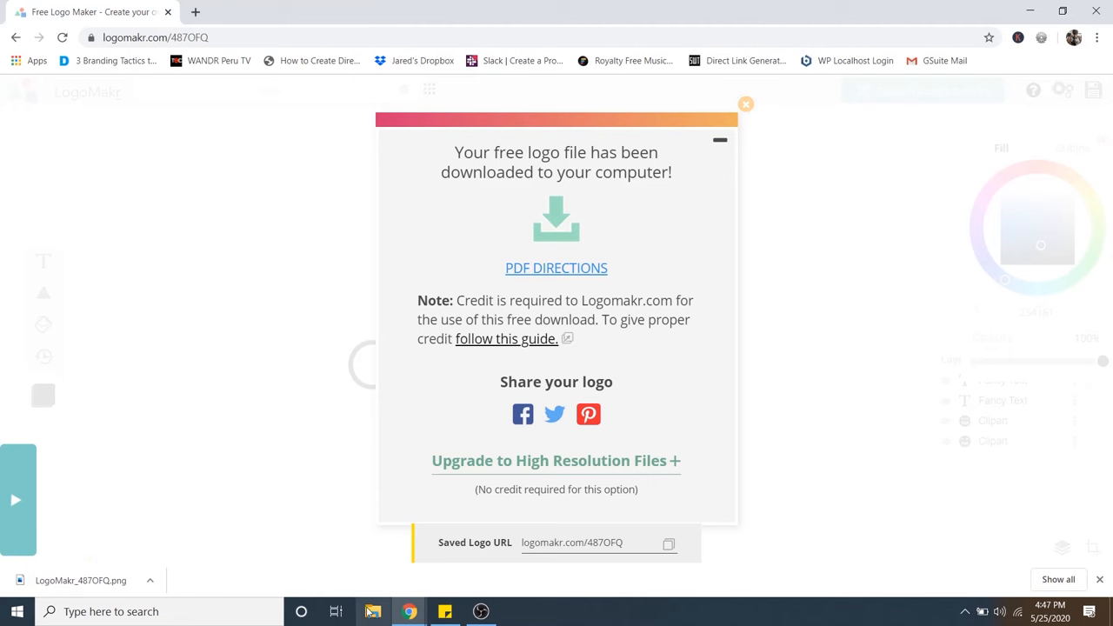
Step: Locate and select the downloaded logo PNG on the Desktop in File Explorer
click(372, 612)
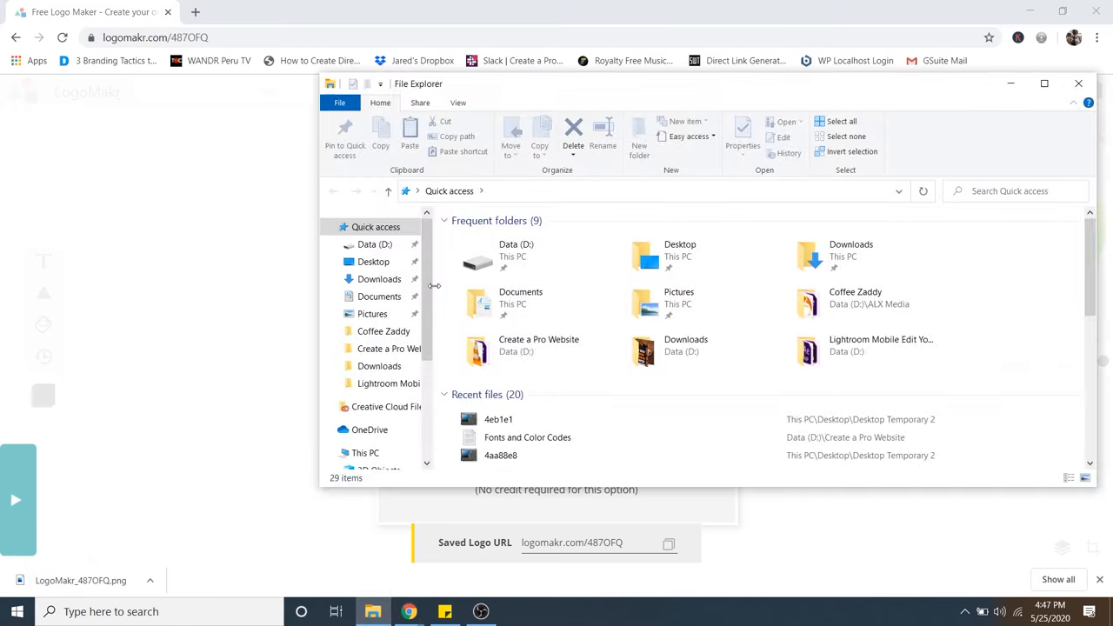
click(372, 260)
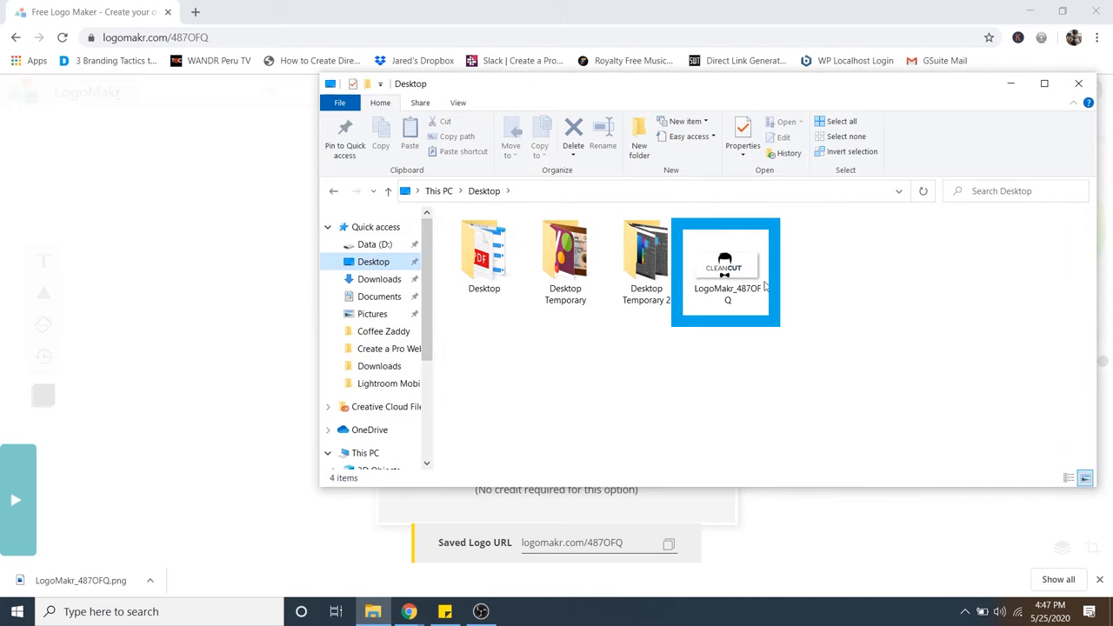
click(775, 308)
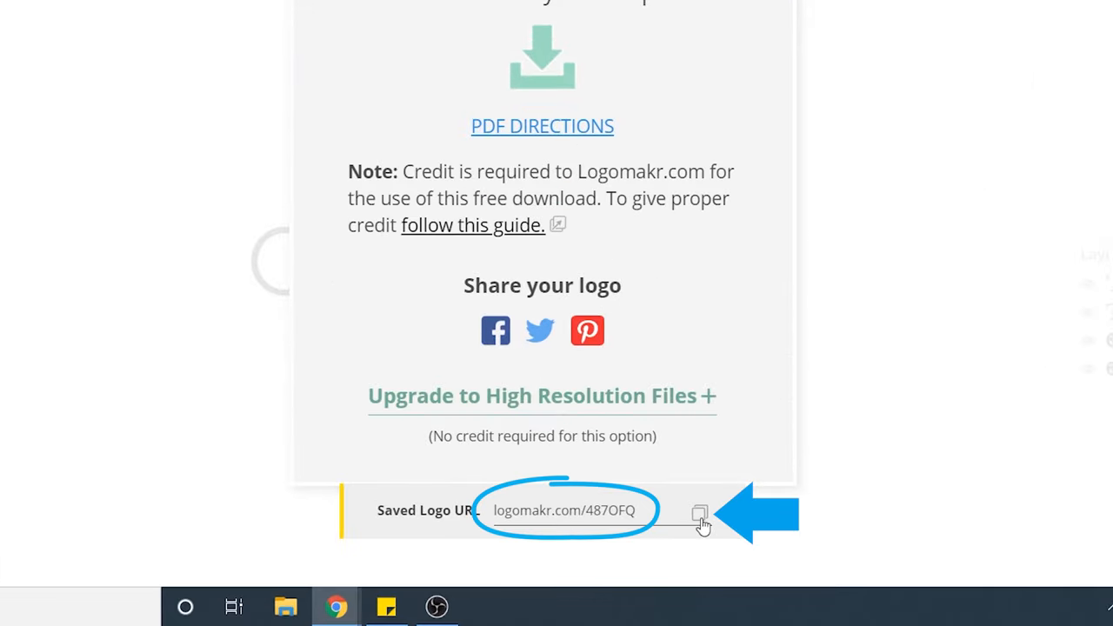
Step: Copy the Saved Logo URL so the design can be reopened later
click(699, 512)
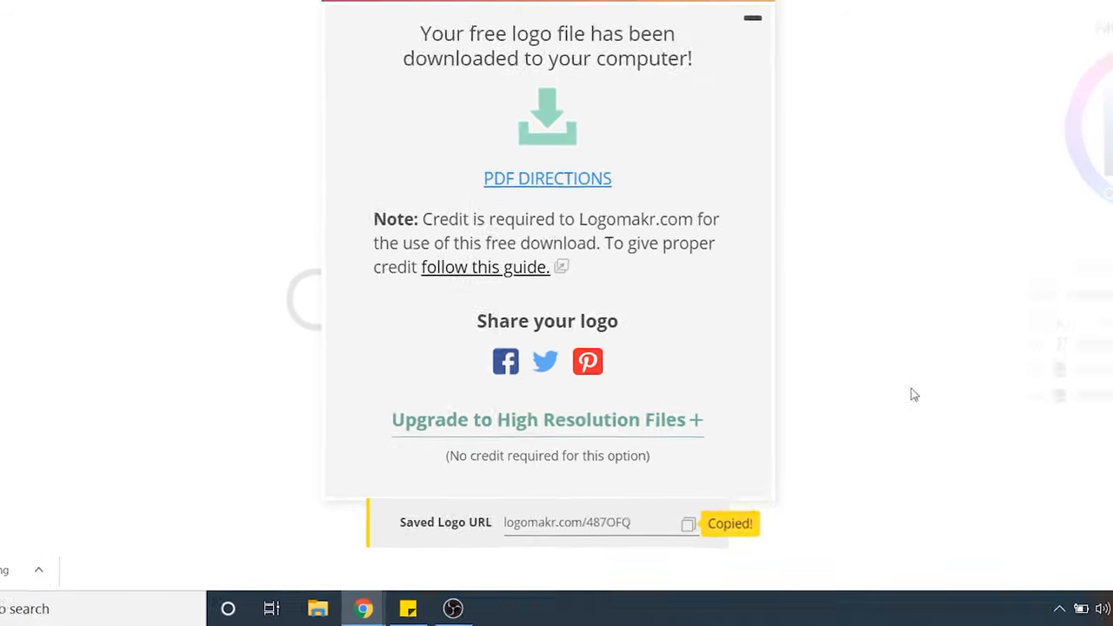